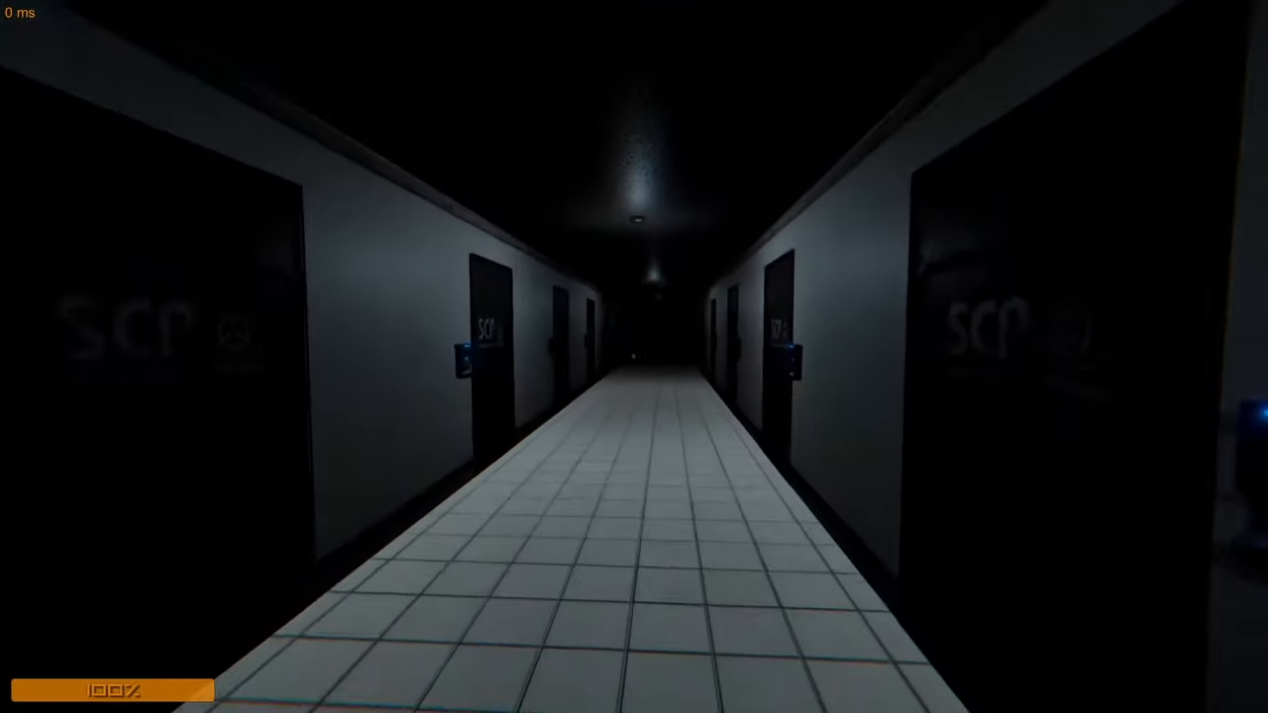
pyautogui.press('Escape')
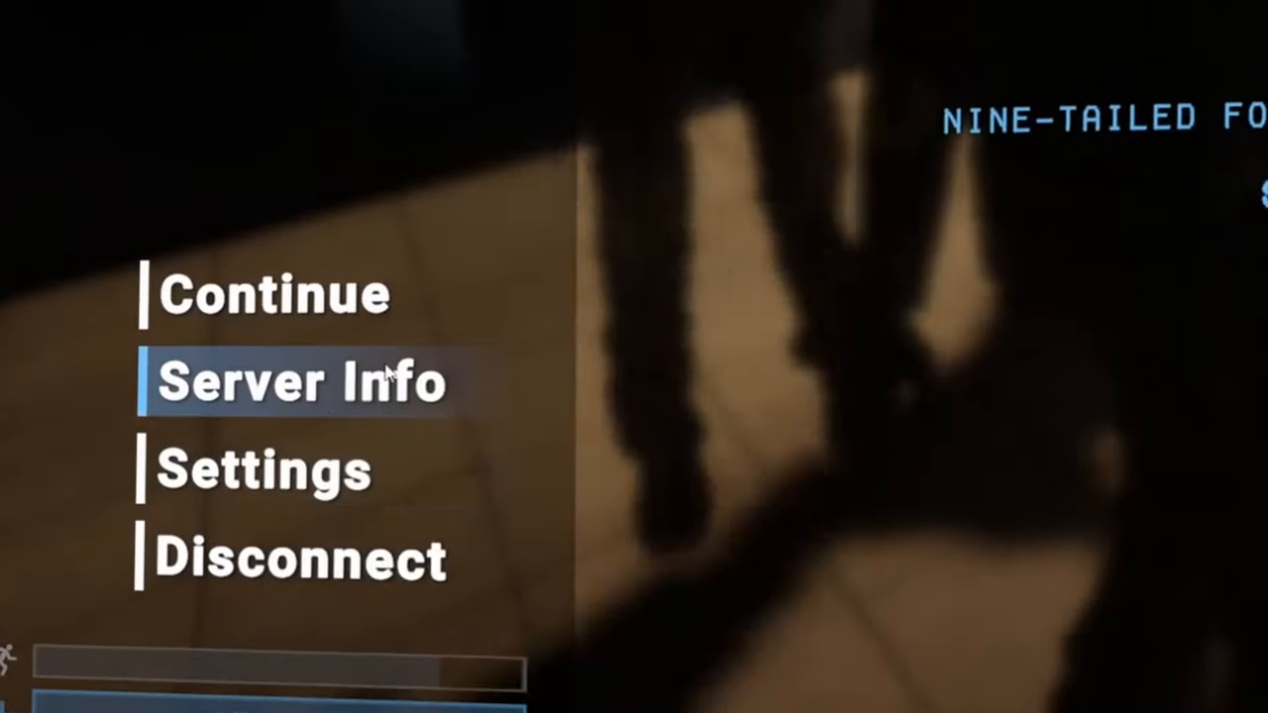
pyautogui.click(273, 296)
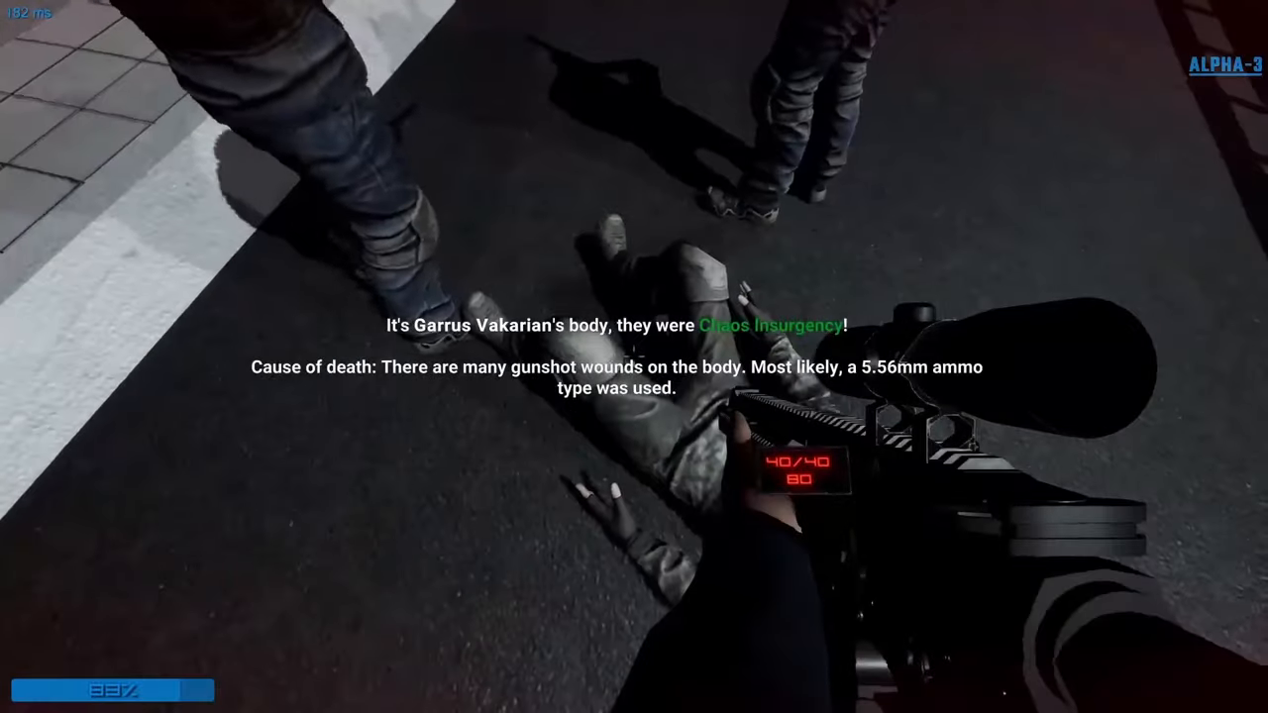